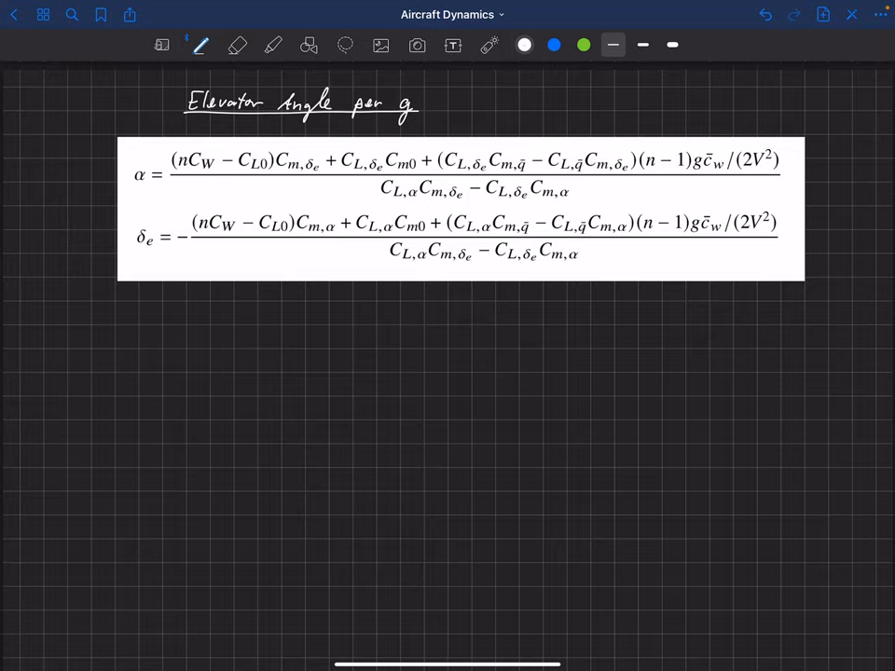
Step: After pointing at the equations, handwrite the derivative dδe/dn below them
click(489, 44)
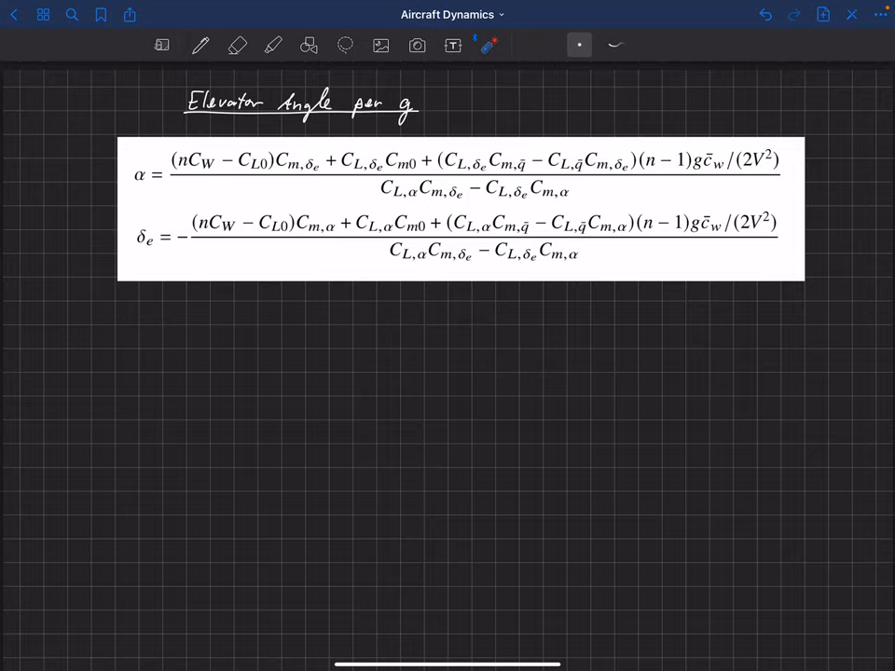
click(200, 44)
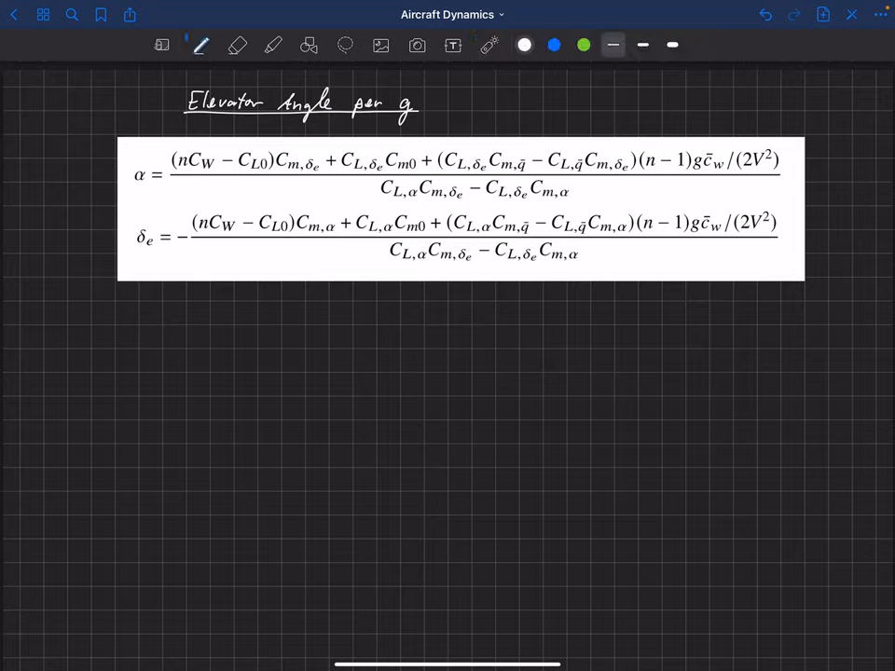
drag(140, 340, 177, 336)
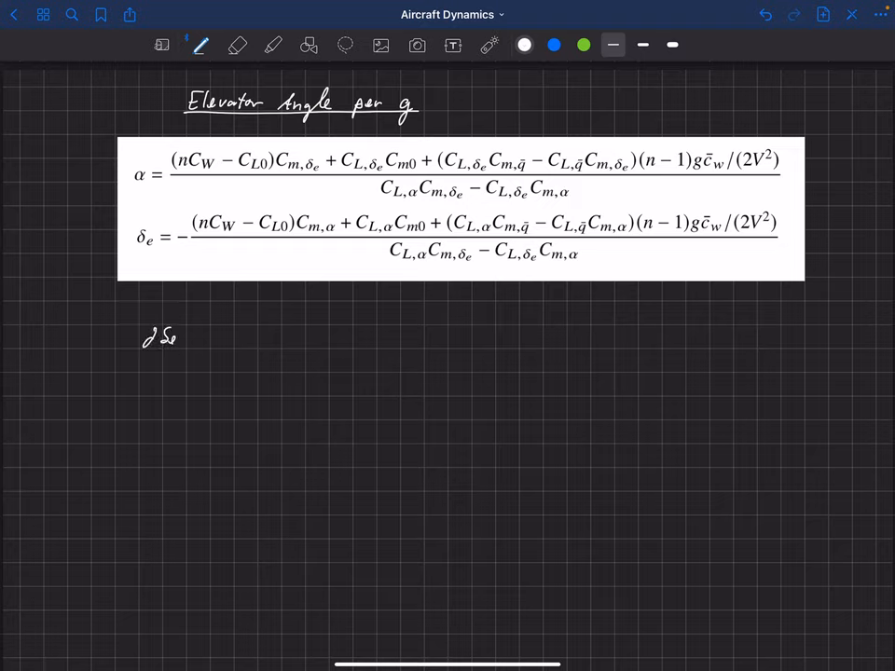
drag(140, 358, 172, 358)
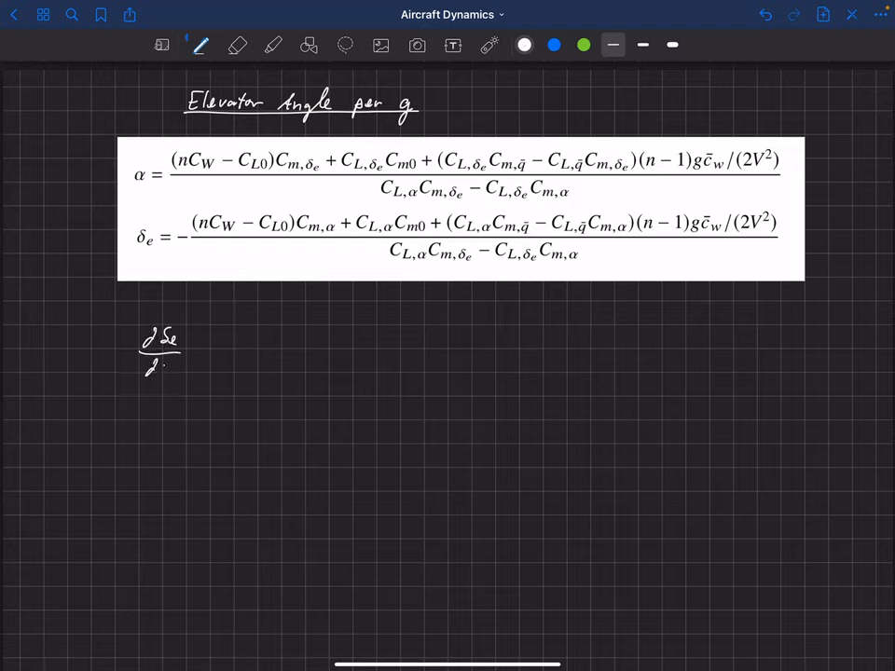
text(n)
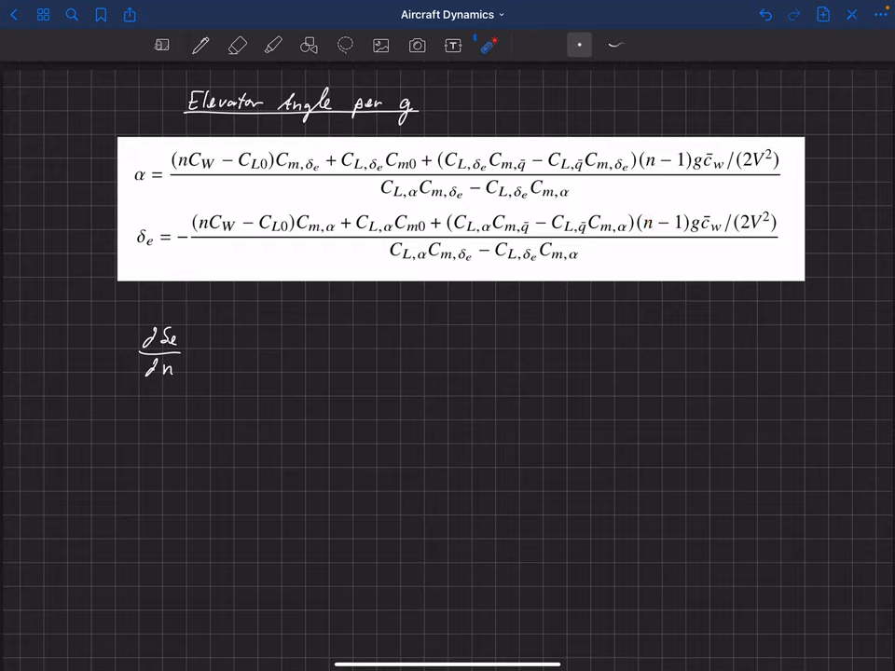
Step: Add '= −' after dδe/dn and draw a long fraction bar
click(200, 45)
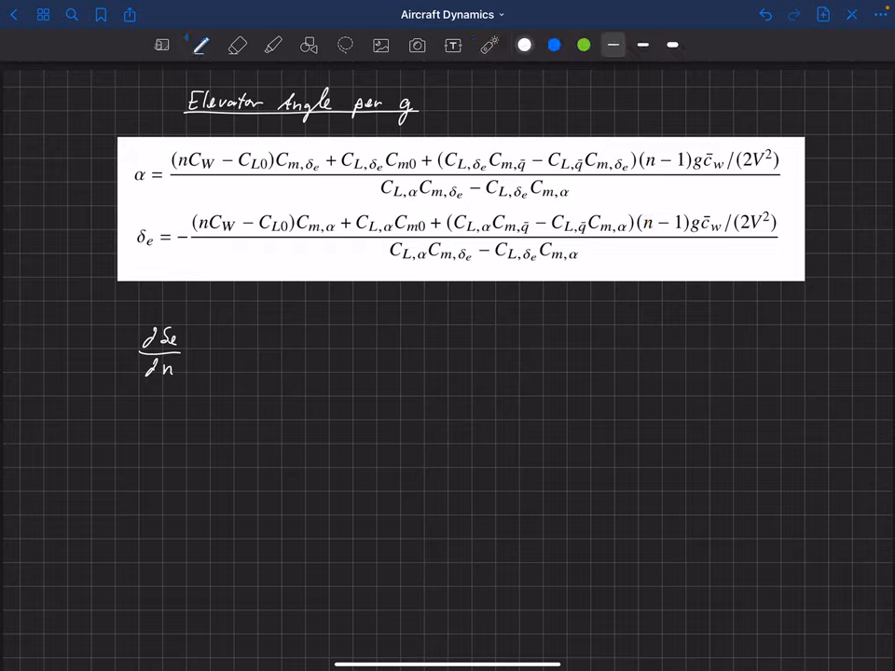
text(= -)
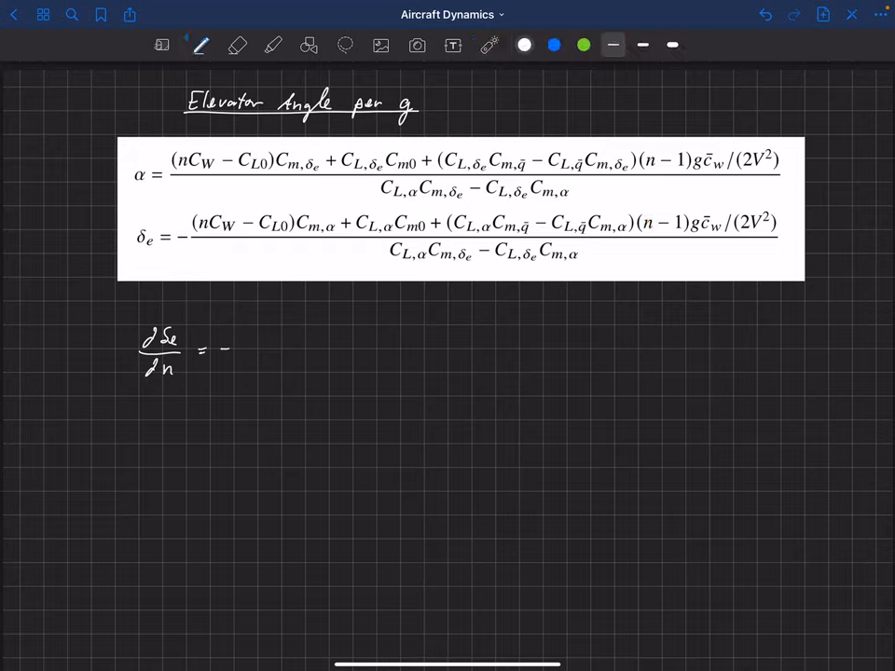
click(271, 351)
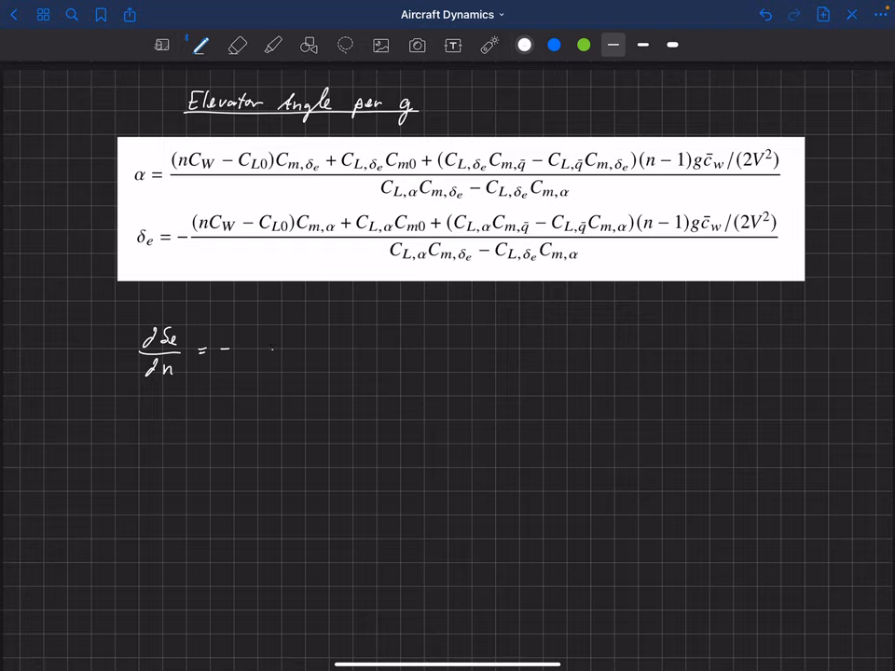
drag(270, 351, 560, 353)
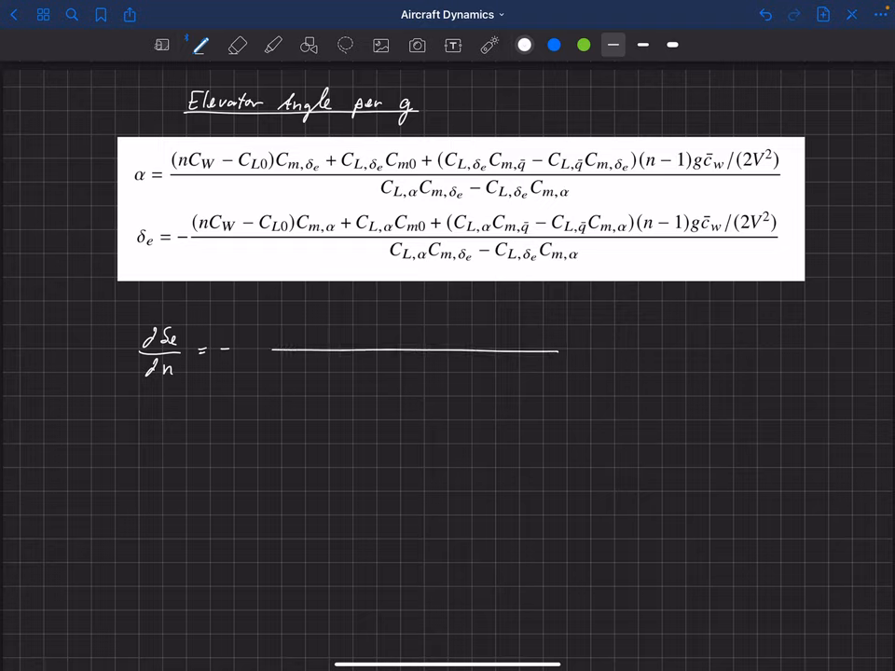
Step: Handwrite the numerator's start, Cw Cm,α + (, above the fraction bar
text(Cw)
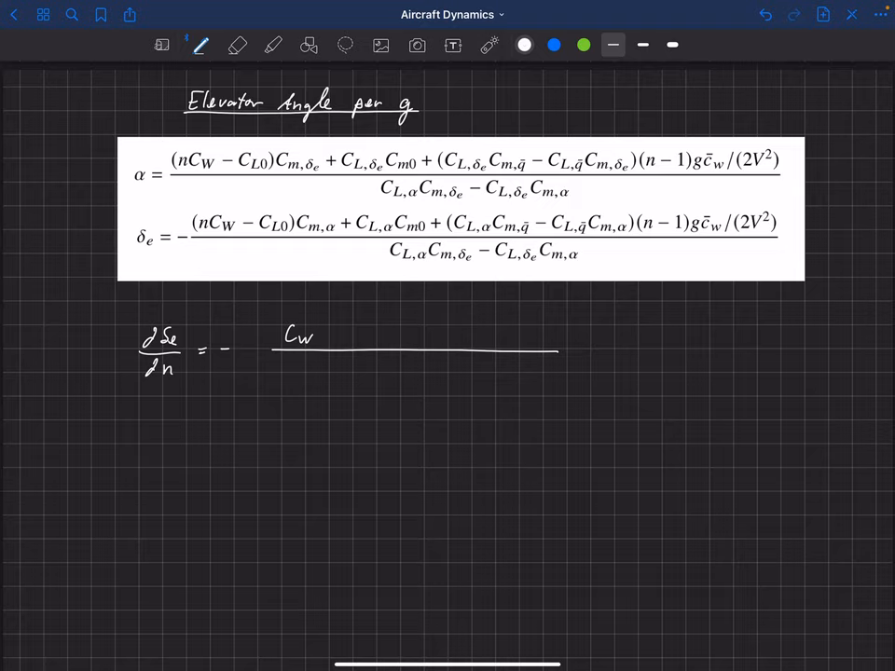
text(Cm,α)
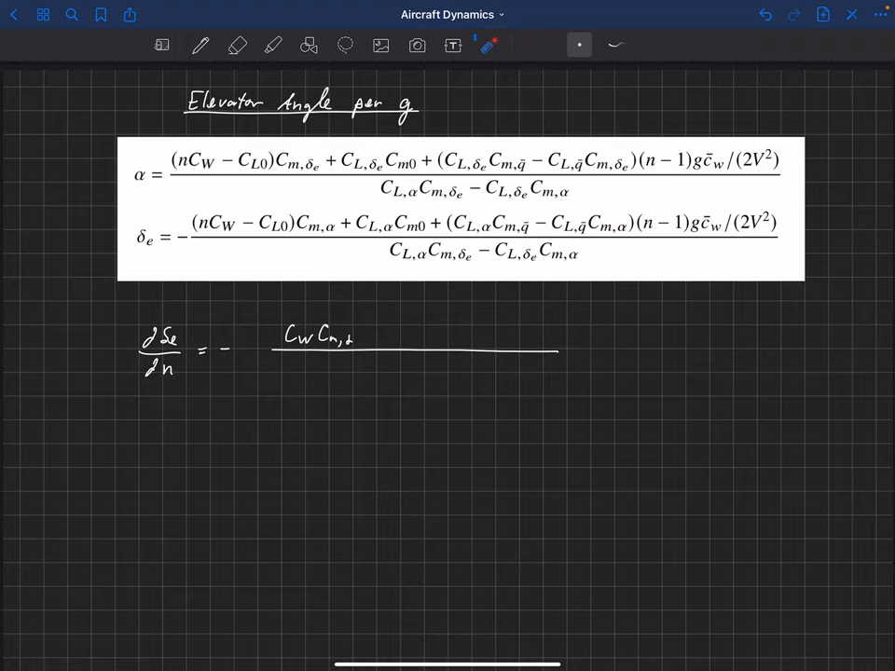
click(200, 45)
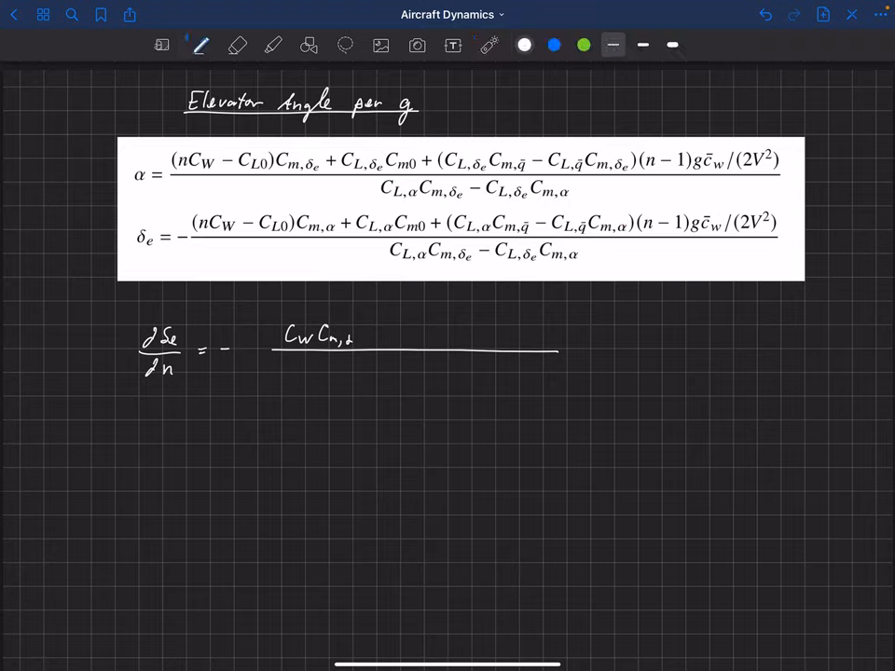
text(+ (CL,α Cm,q)
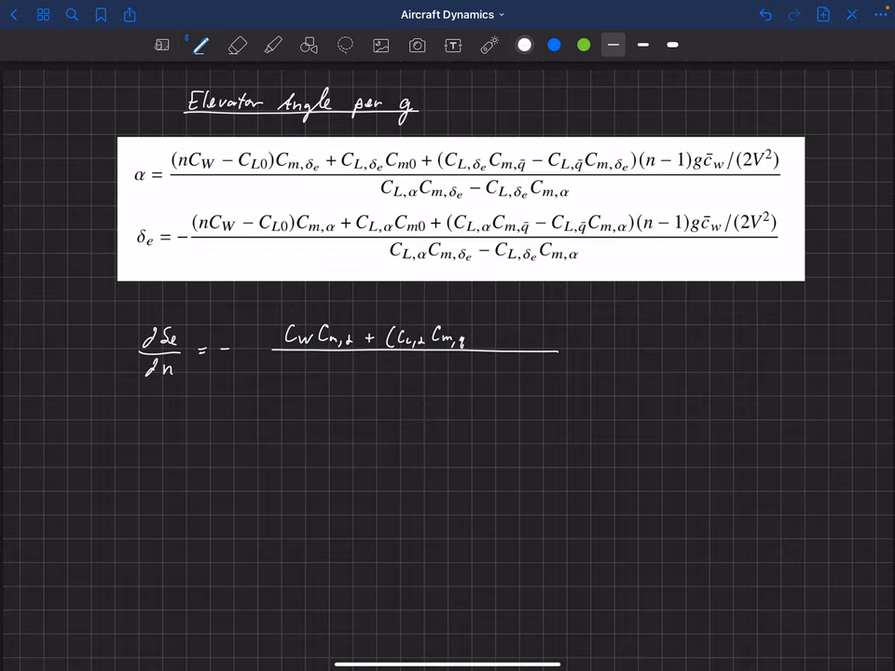
Step: Finish the numerator with − CL,q Cm,α) g c̄w/(2V²) and write the CL,α/CL,δe denominator
text(- C_L,q̄ C_m,α) g c̄_w /)
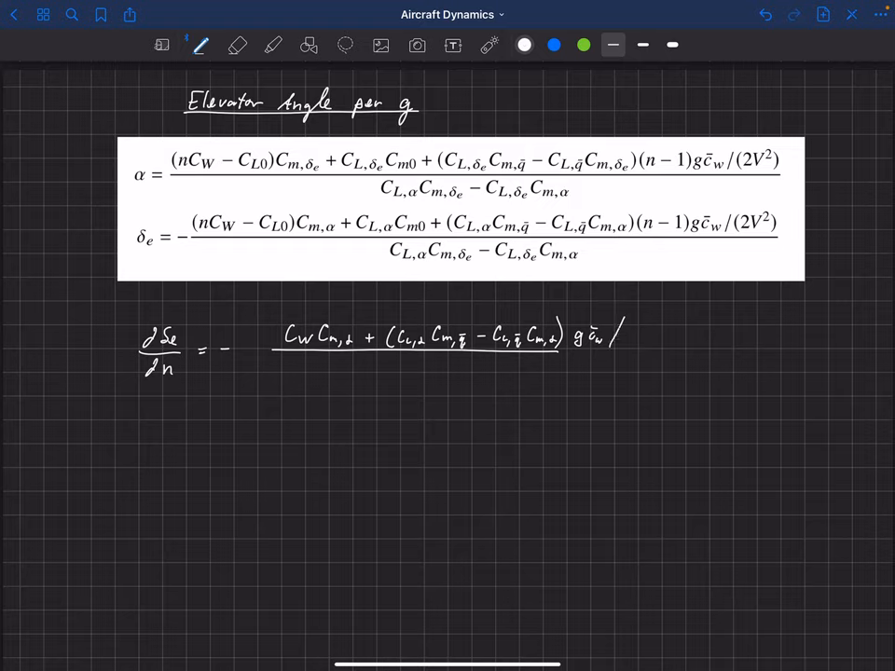
text((2V²))
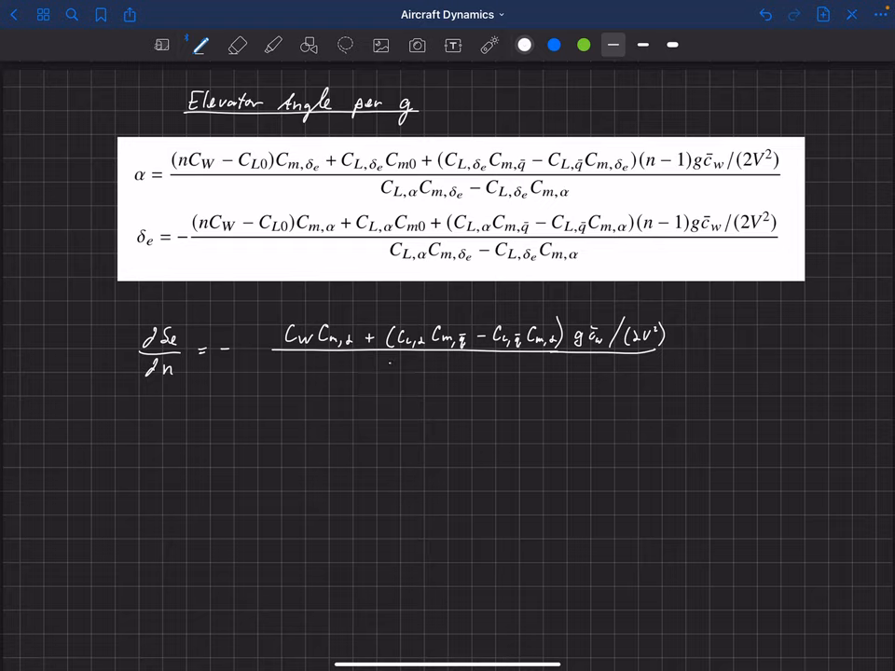
text(C_L,α C_m,δe − C_L,δe C_m,α)
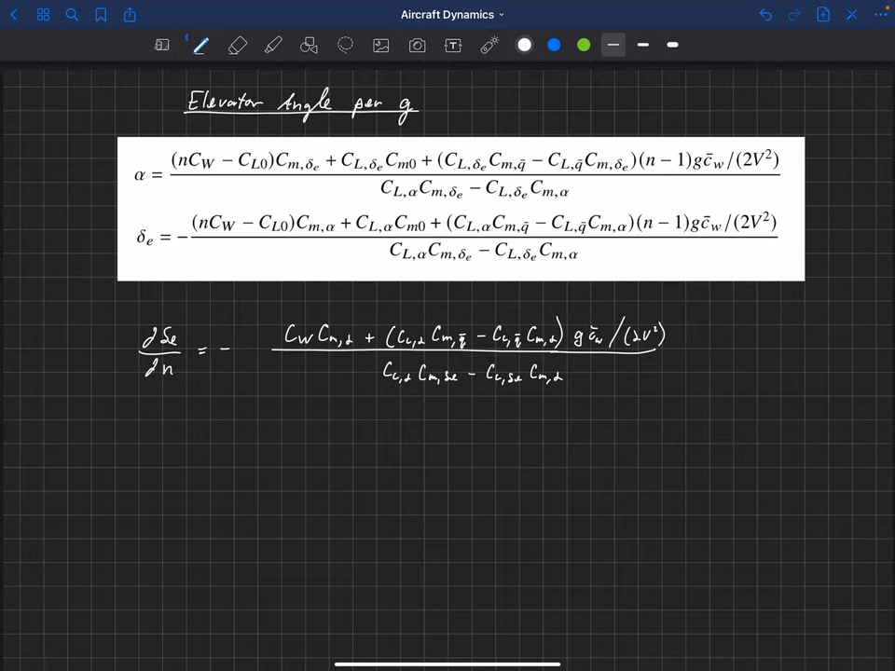
Step: Point at the dδe/dn formula with the laser, then return to the pen for the 'If' note
click(489, 45)
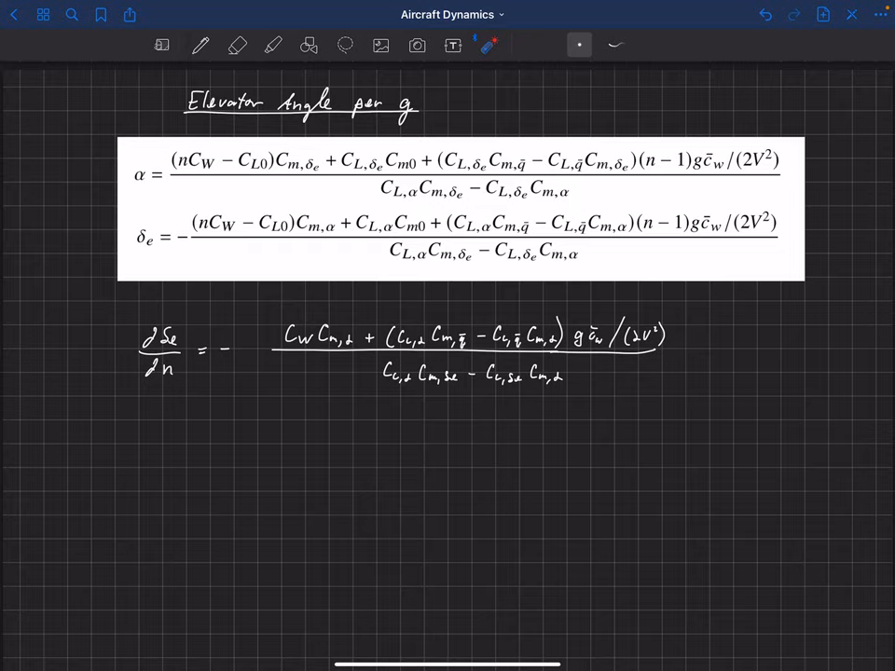
click(199, 44)
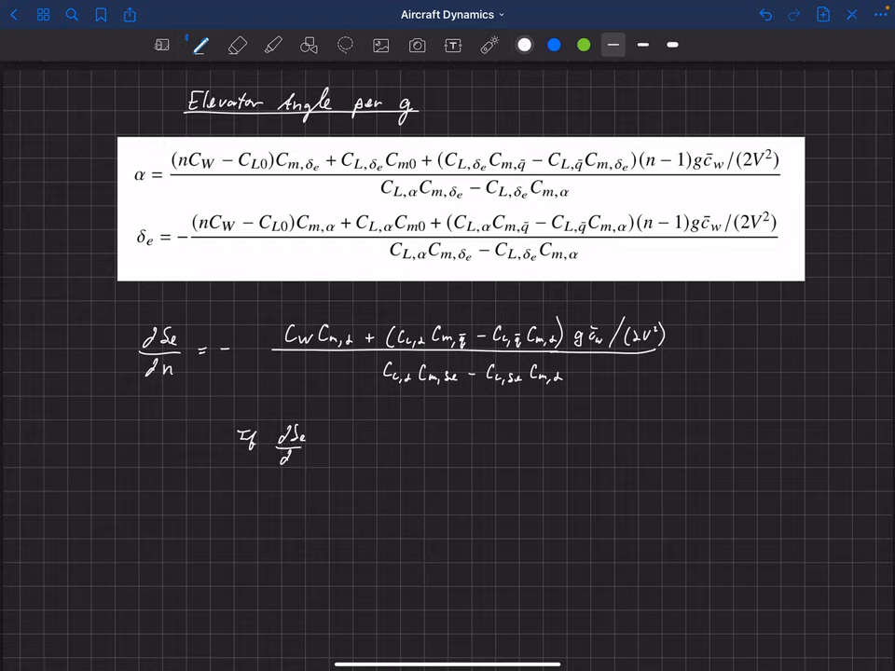
Step: Handwrite 'If dδe/dn is small → very maneuverable' below the formula
text(is m)
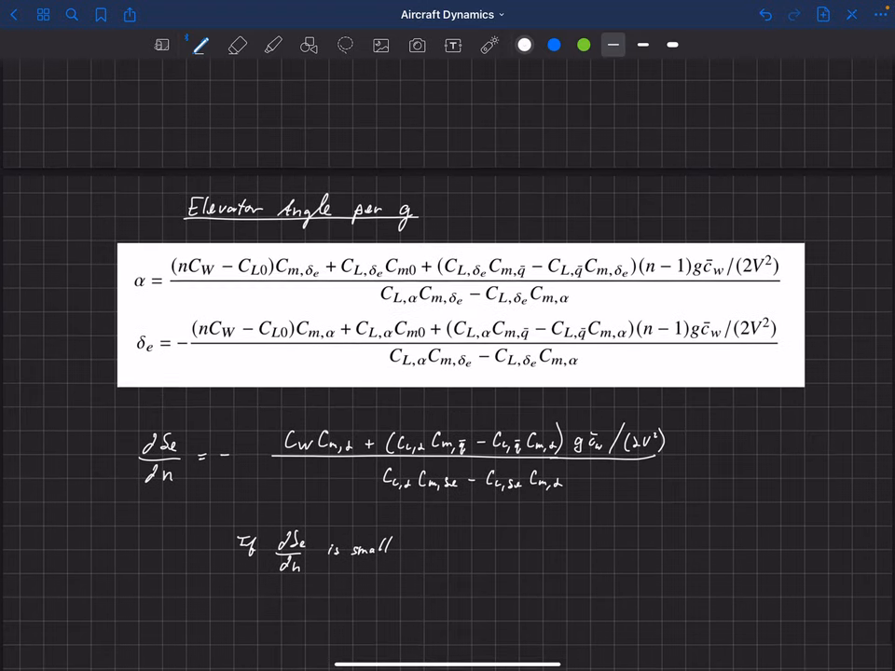
scroll(up, 3)
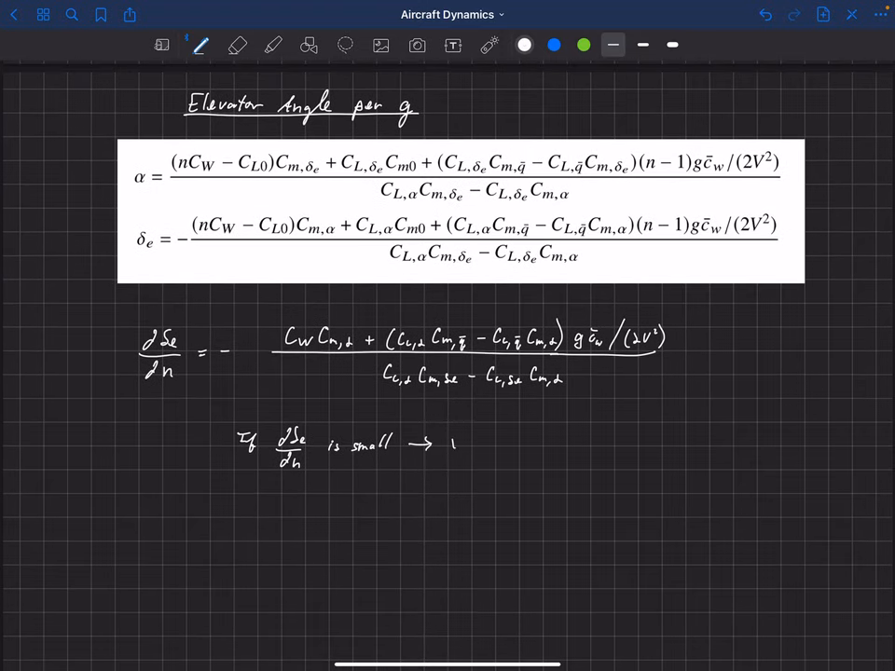
text(very ma)
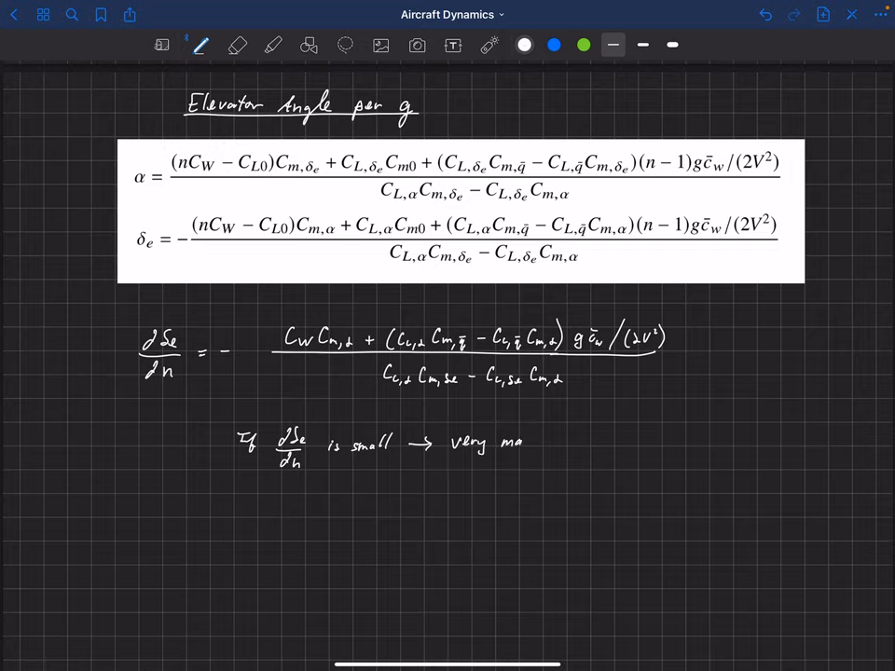
text(maneuverable)
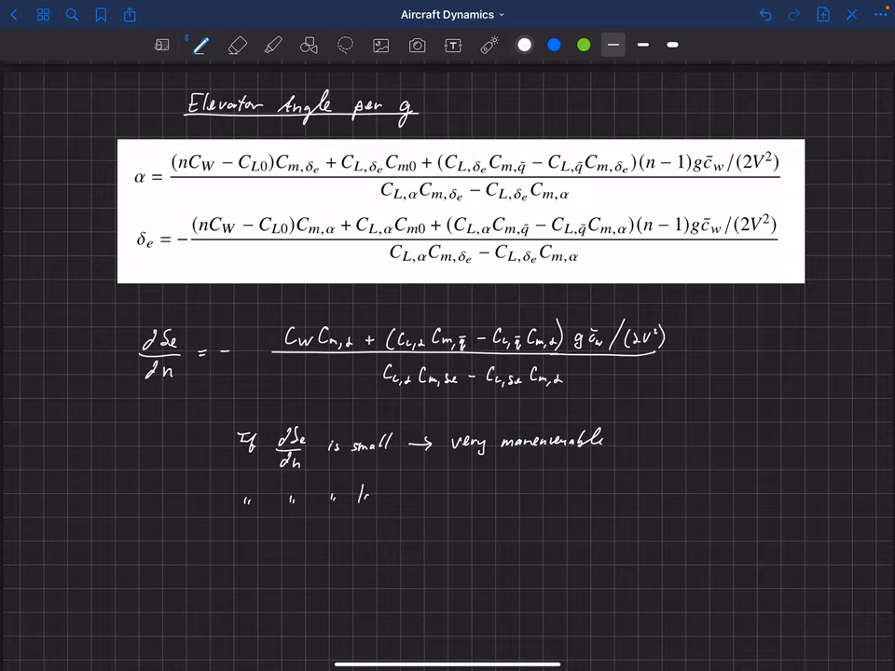
Step: Handwrite the second line '" " large → not very maneuverable'
text(large →)
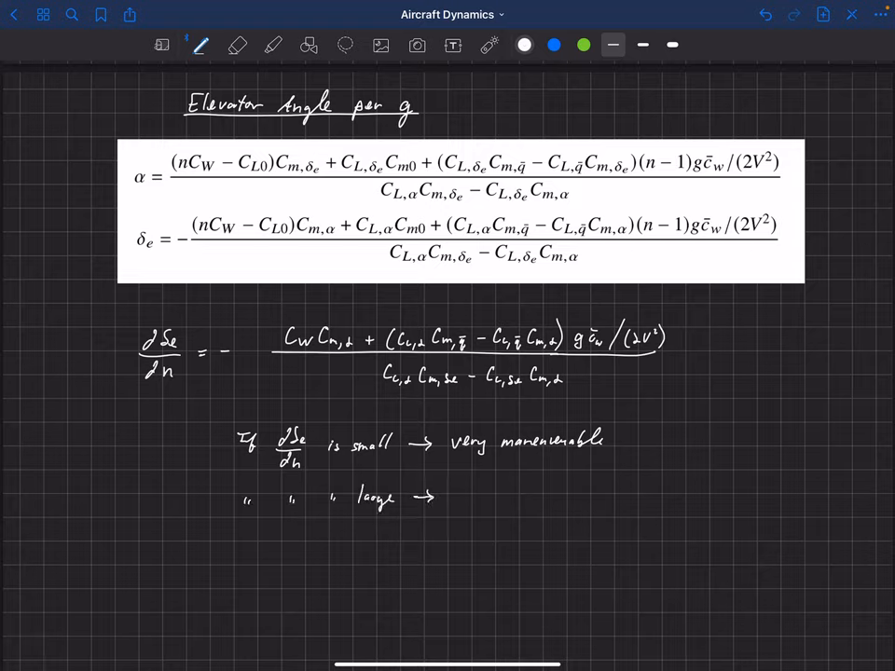
text(no)
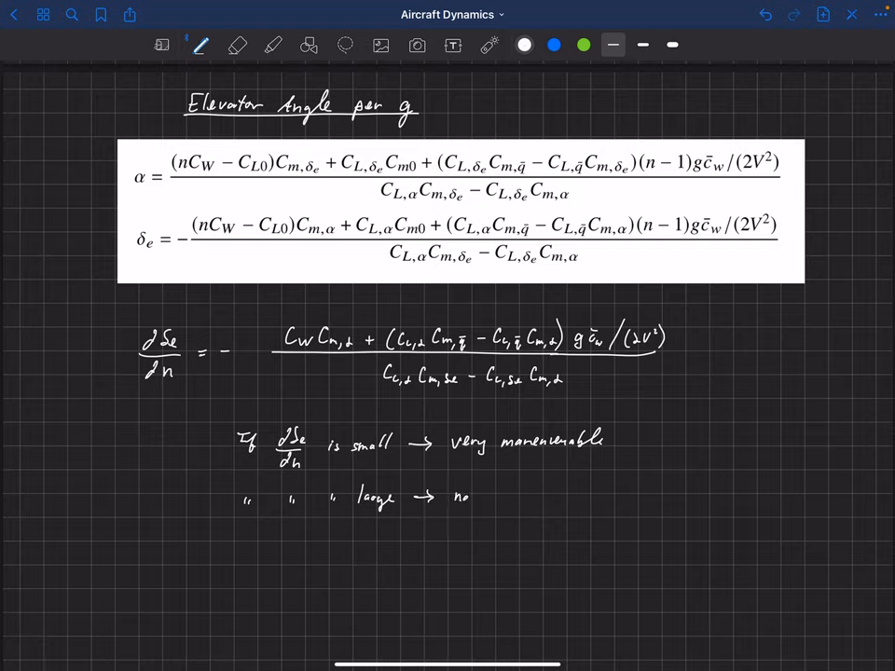
text(not very maneuver)
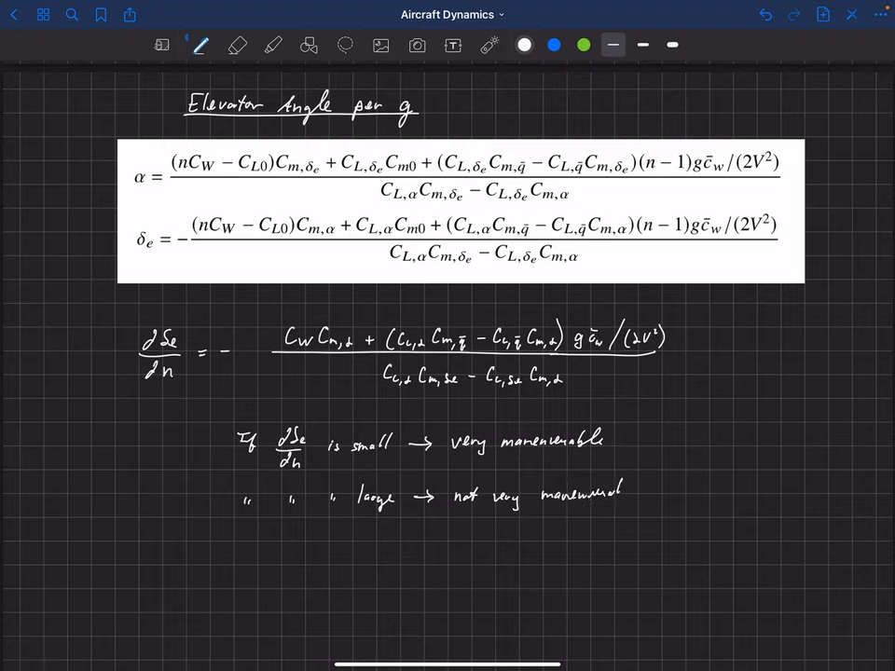
text(able)
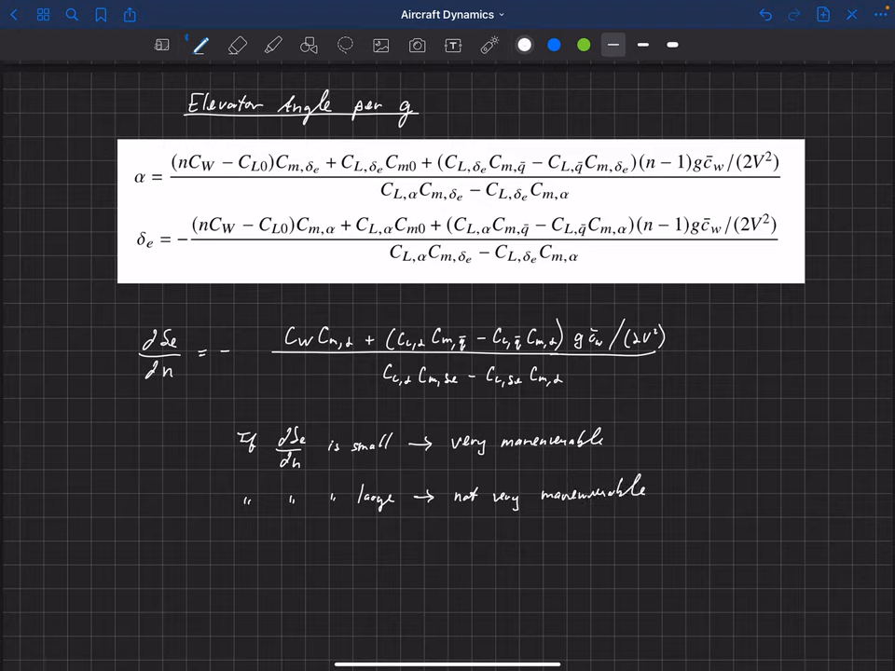